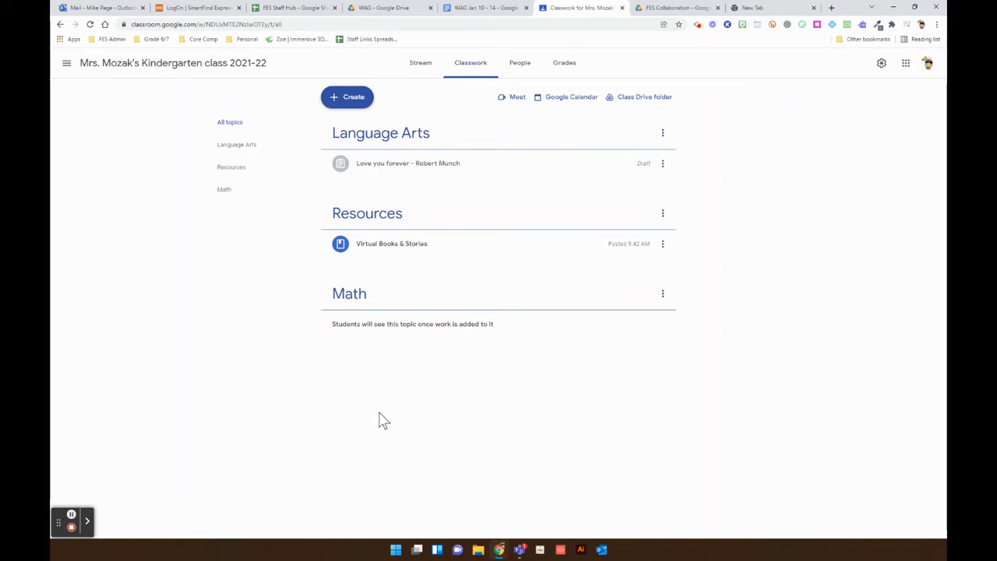
mouse_move(639, 66)
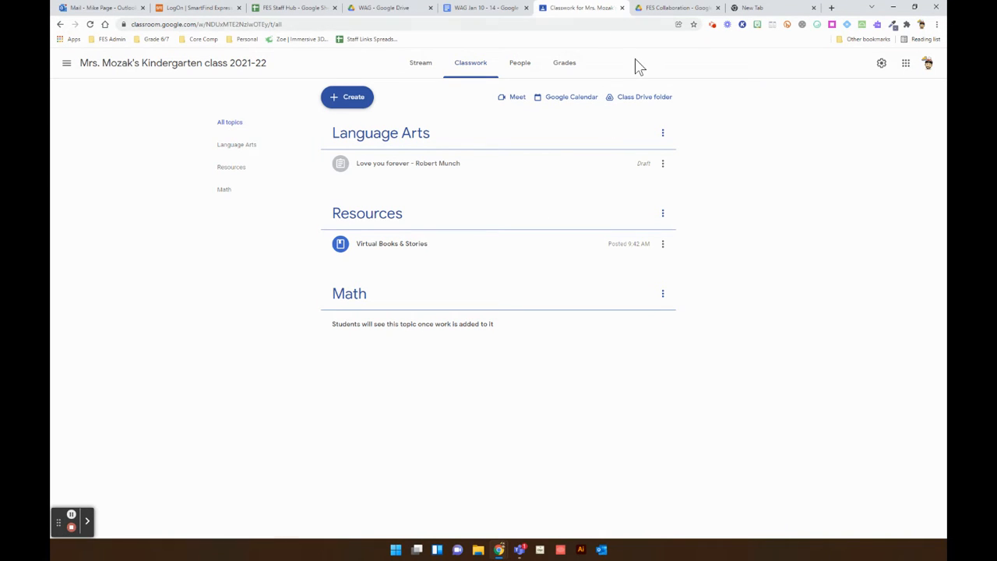
mouse_move(580, 7)
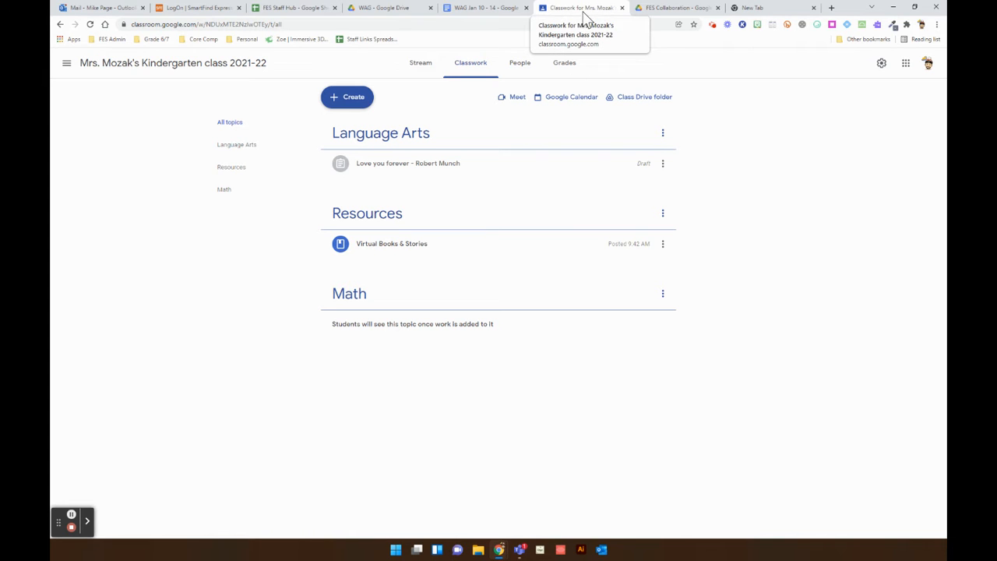
mouse_move(200, 8)
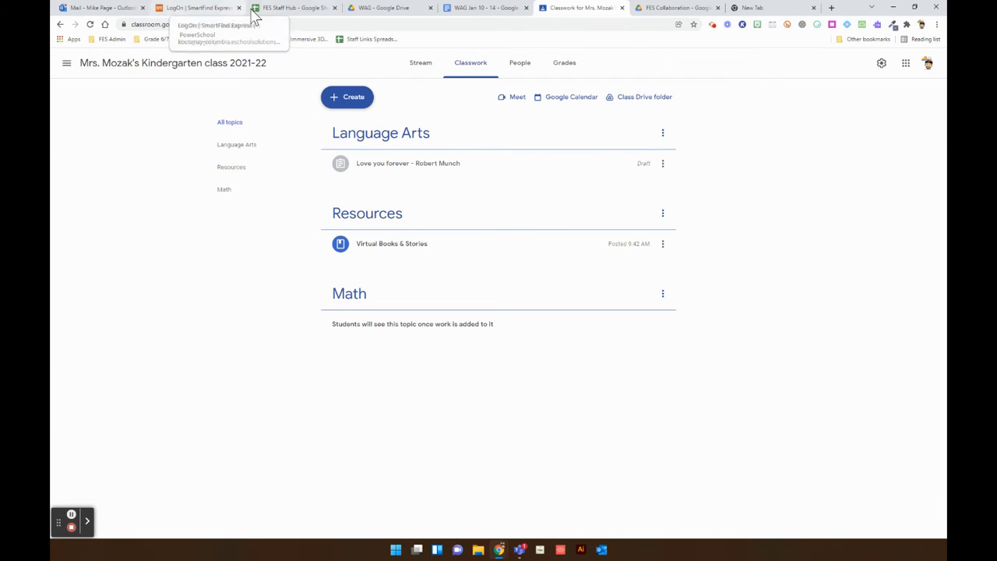
- From the FES Staff Hub sheet, reach the shared Collaboration folder and enter Closure Plan 2022
left_click(293, 8)
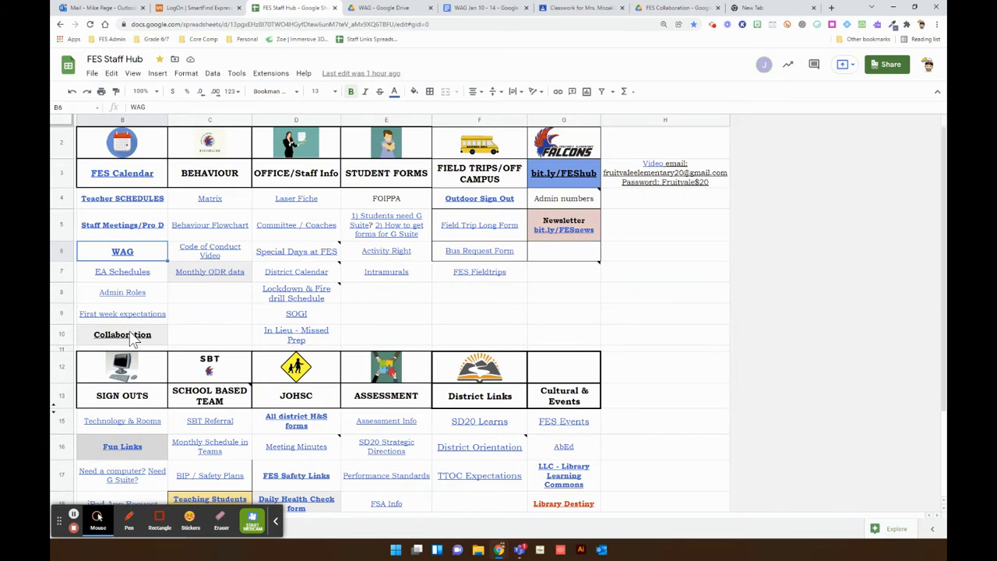
left_click(122, 334)
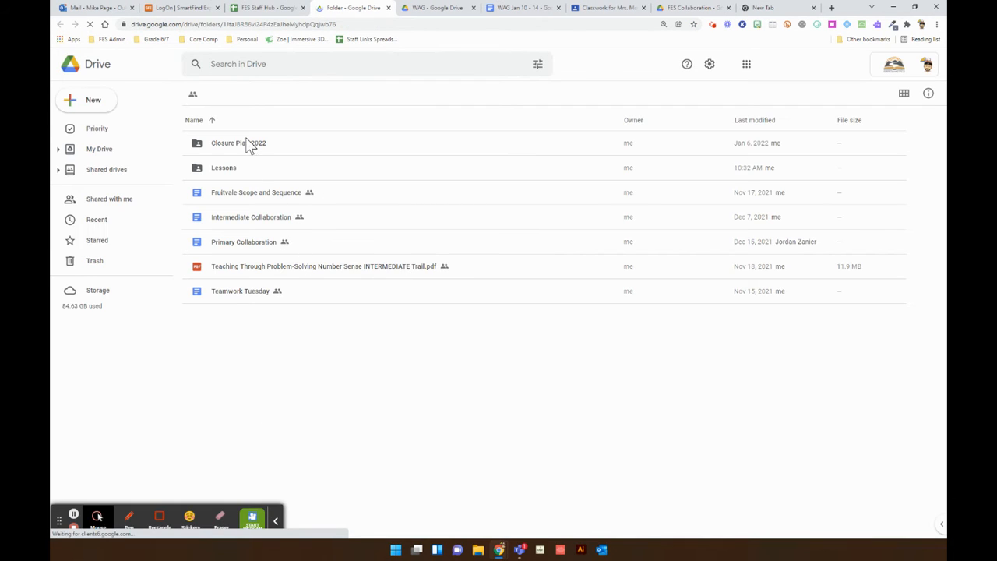
double_click(238, 144)
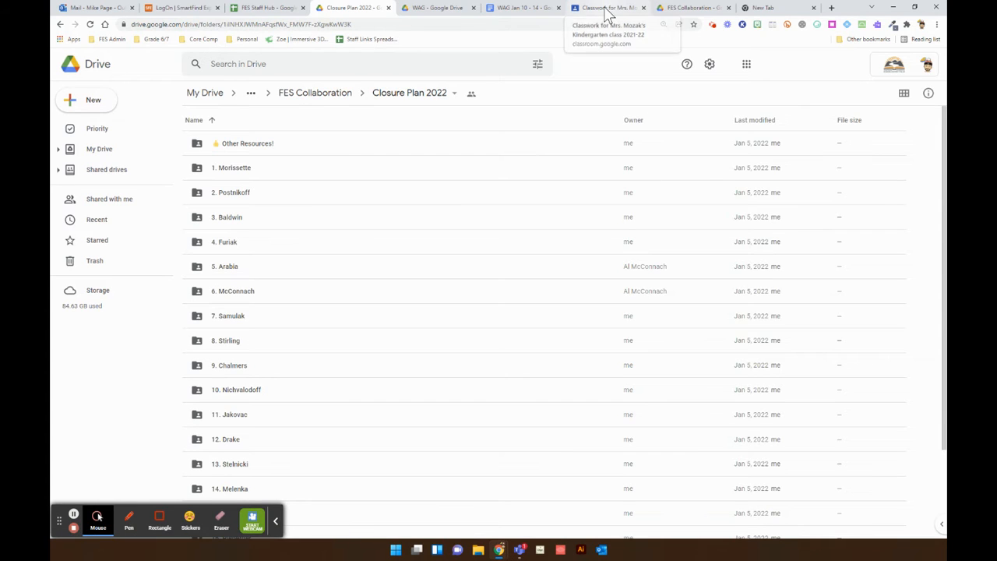
- After a glance at the Classroom tab, enter the 17. Mozak folder inside Closure Plan 2022
left_click(608, 8)
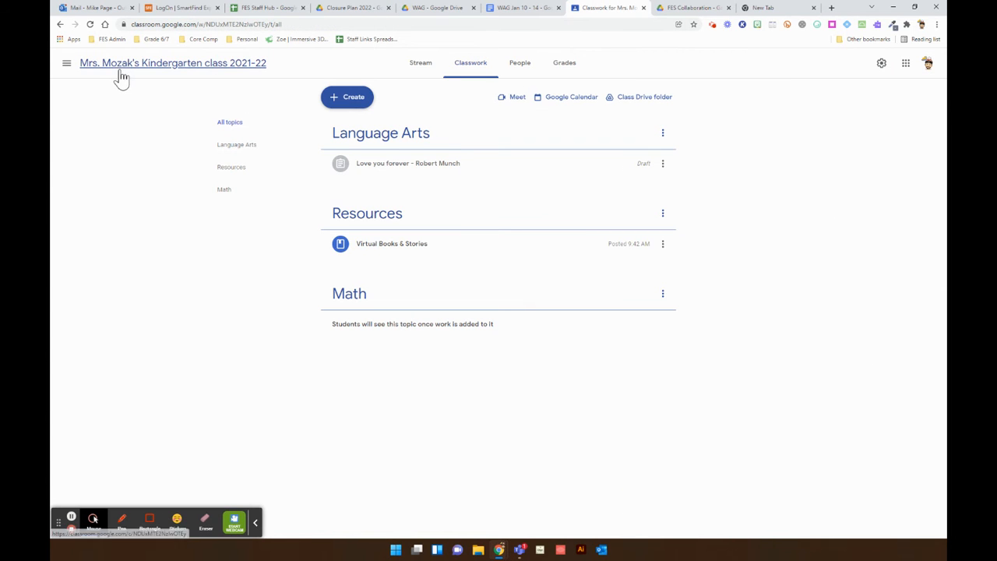
left_click(351, 8)
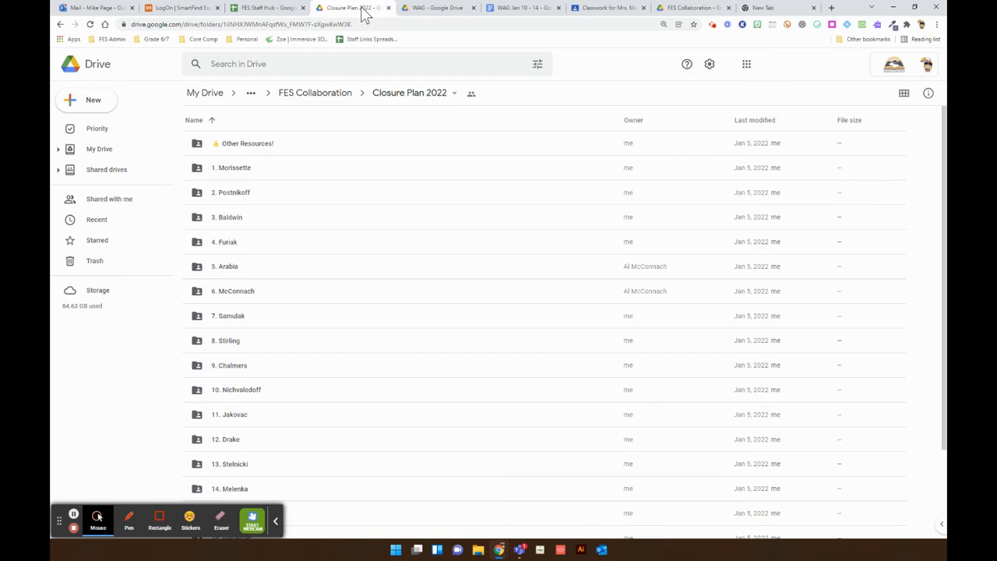
scroll("down", 3)
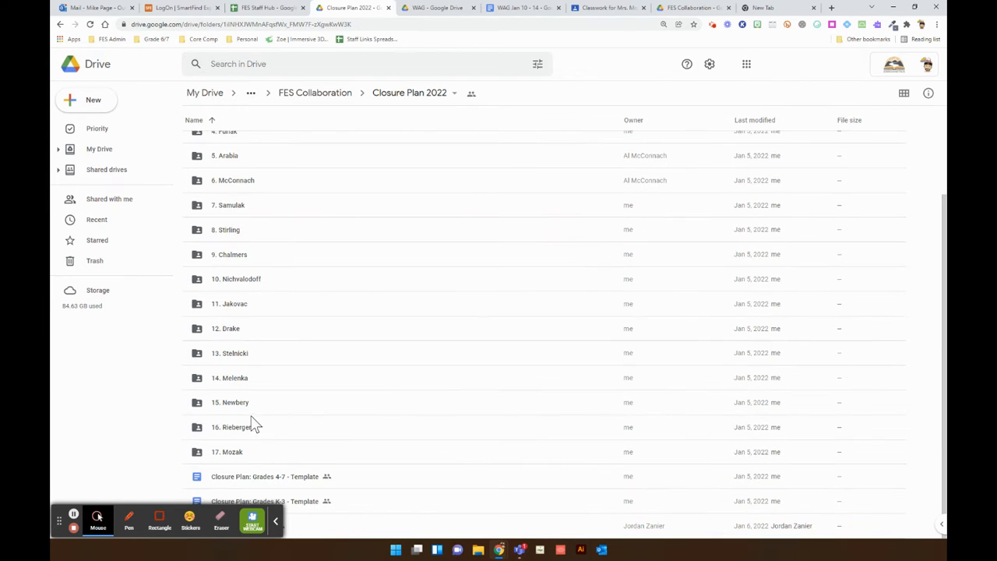
double_click(228, 452)
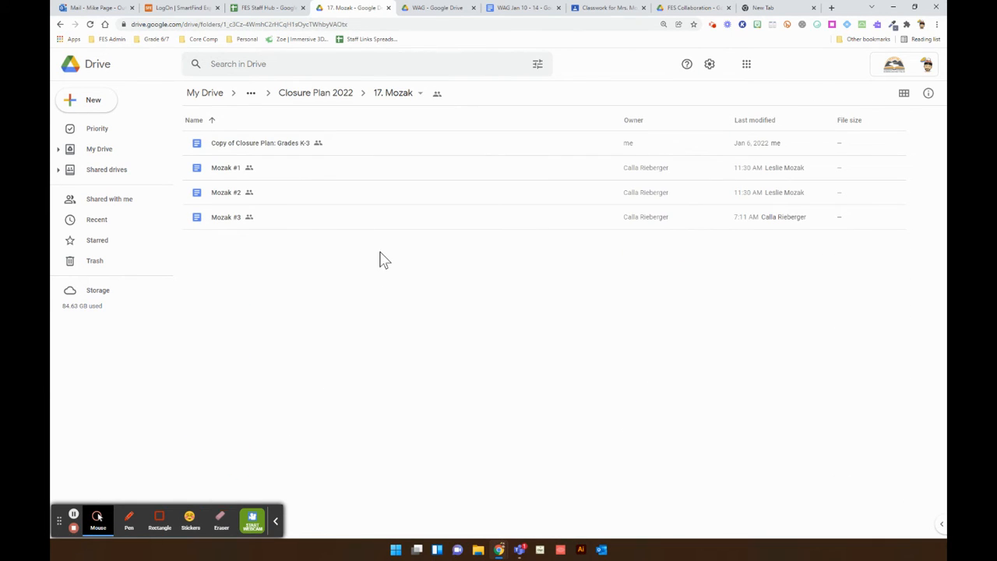
- Copy the 17. Mozak folder's shareable link via Get link and dismiss the dialog
left_click(421, 93)
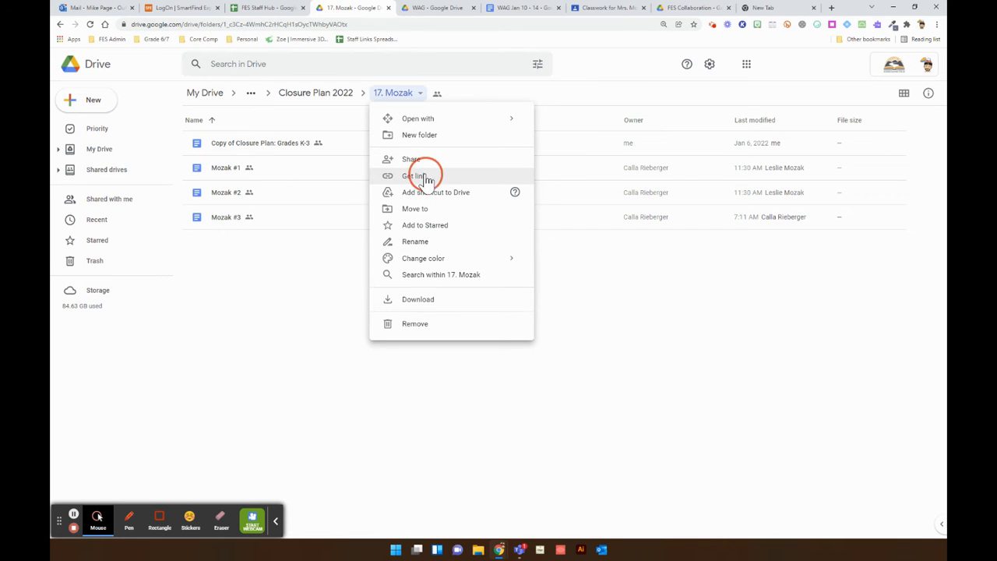
left_click(415, 174)
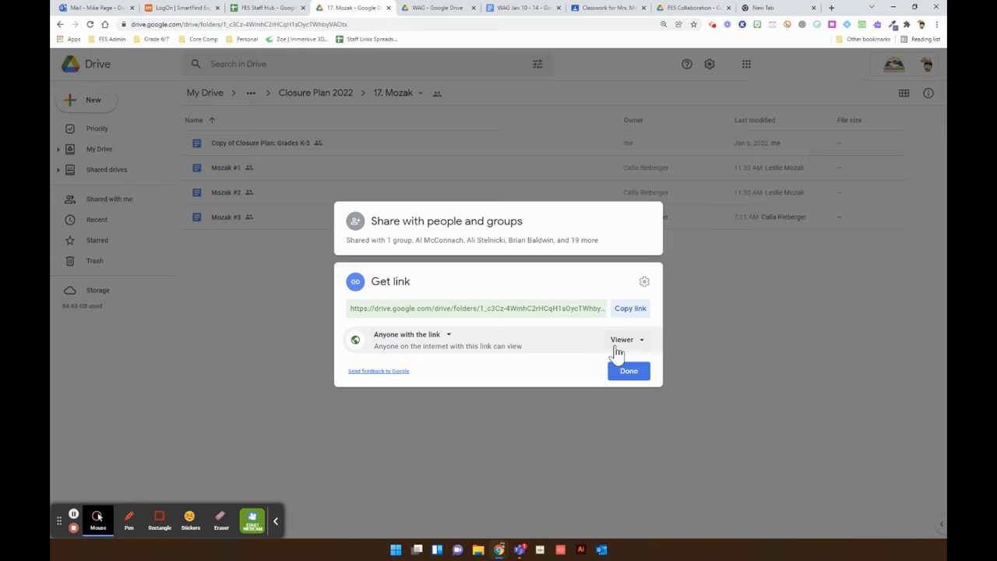
left_click(630, 308)
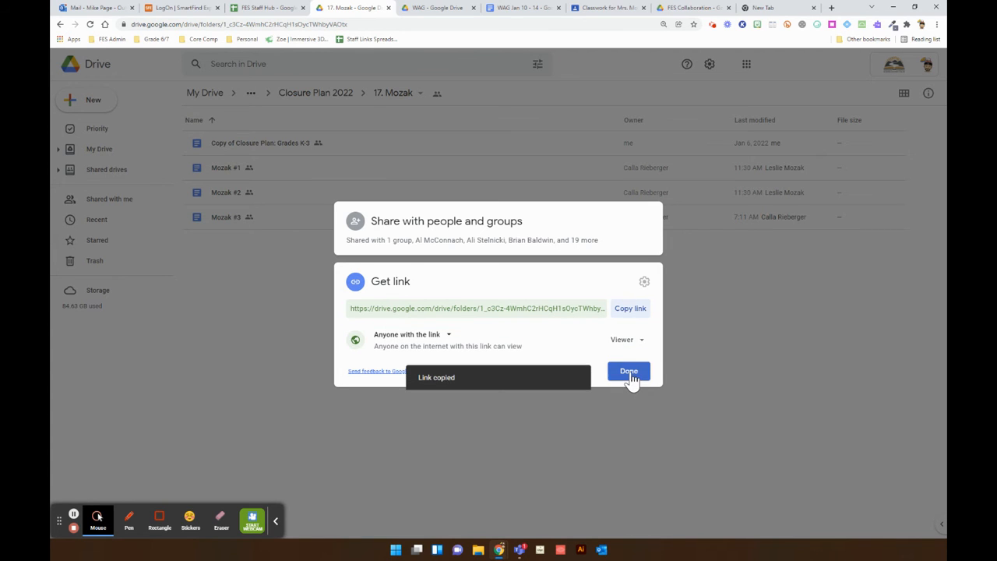
left_click(629, 371)
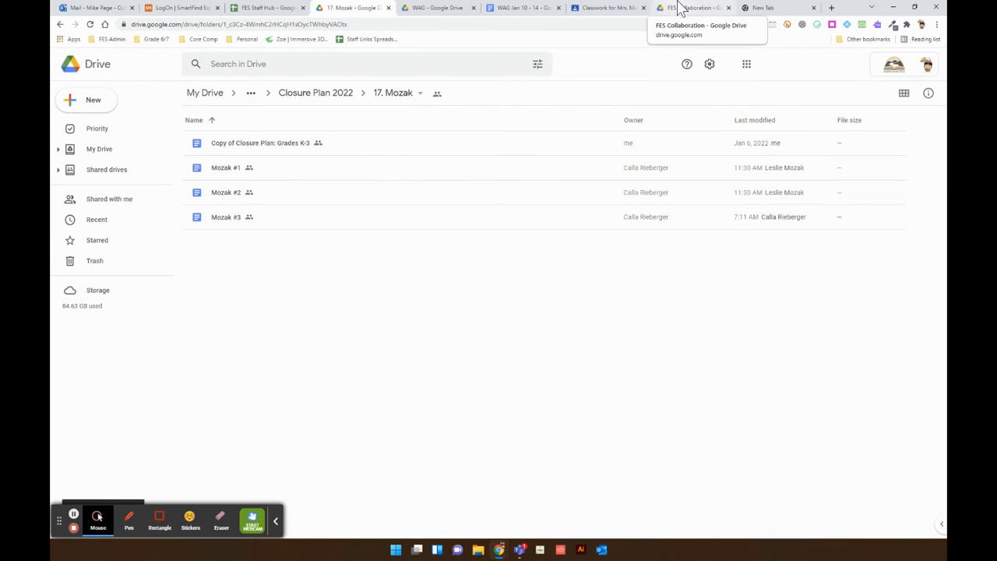
- Create a new Material in the kindergarten class titled 'Closure Plans'
left_click(608, 8)
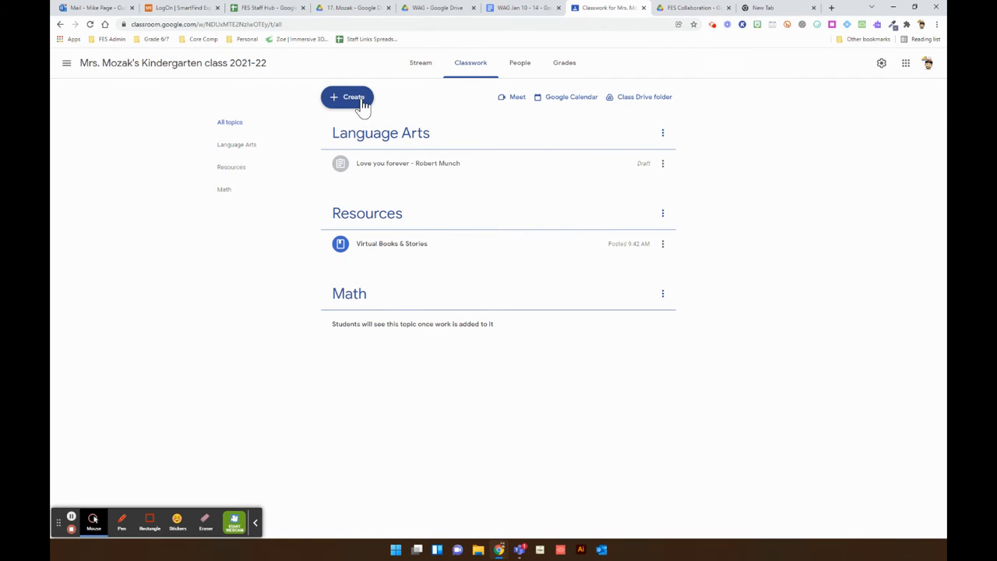
left_click(346, 97)
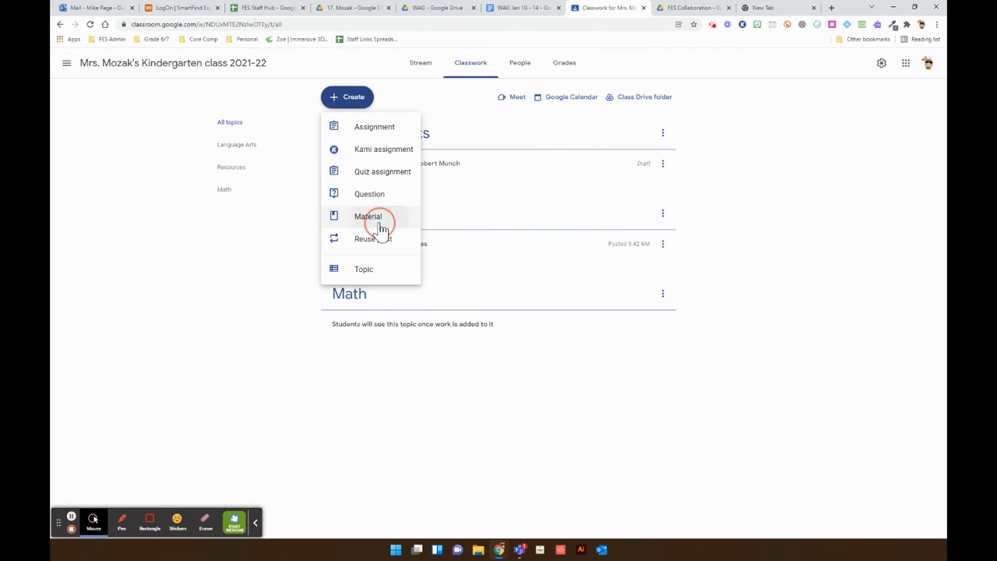
left_click(368, 217)
type("Closure")
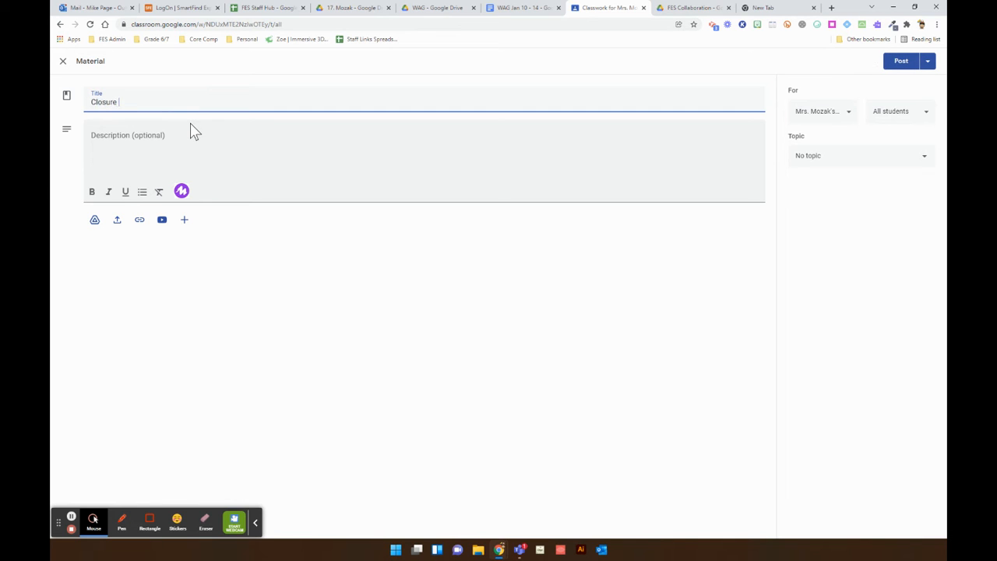
type("Plans")
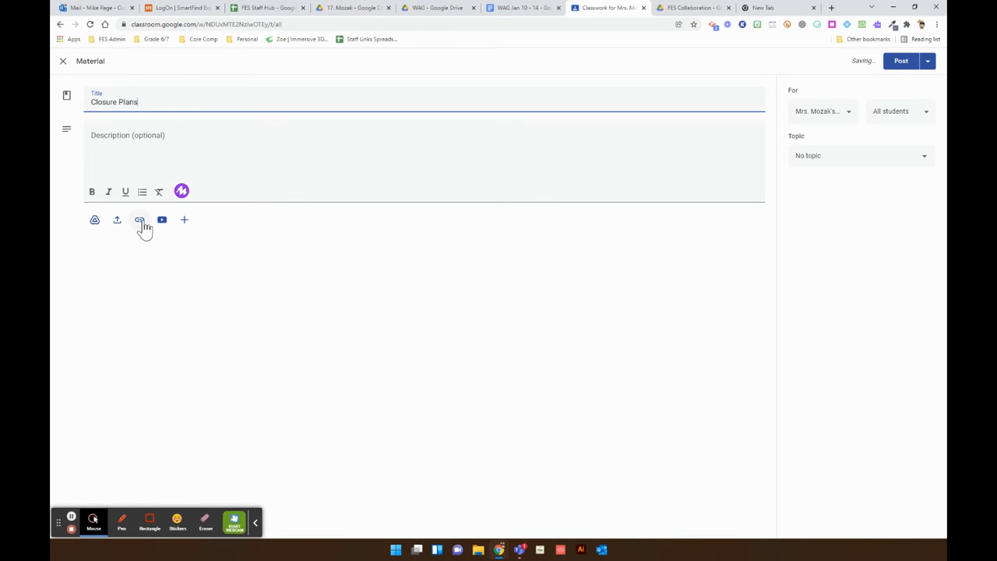
- Attach the copied 17. Mozak folder link to the material
left_click(138, 220)
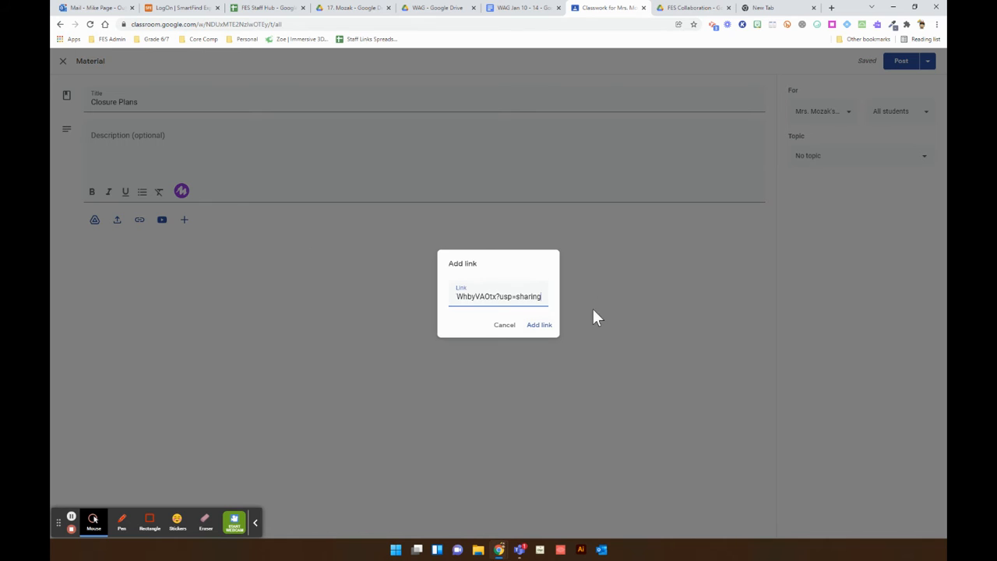
left_click(539, 326)
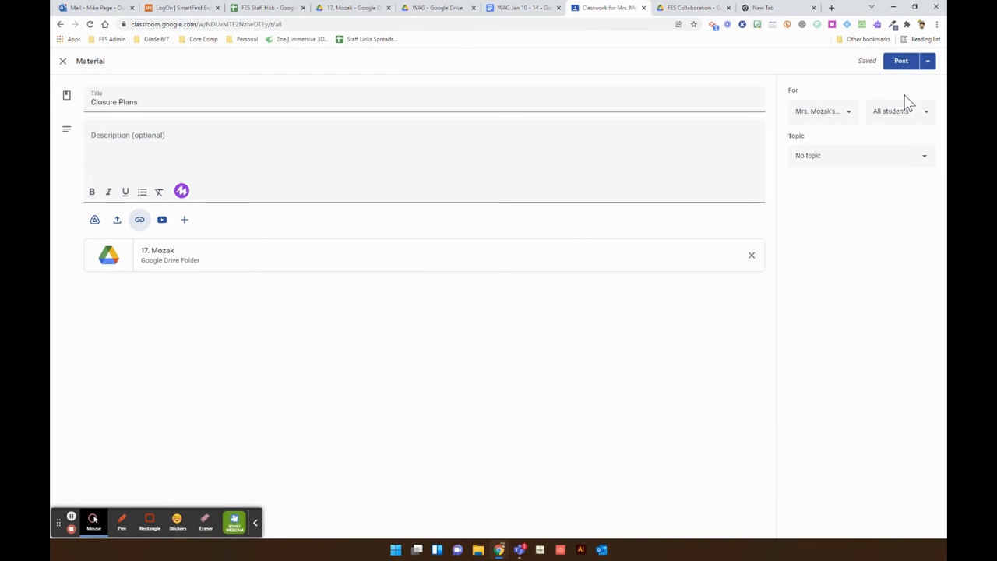
- Leave the topic as No topic and remove the attached 17. Mozak folder
left_click(860, 156)
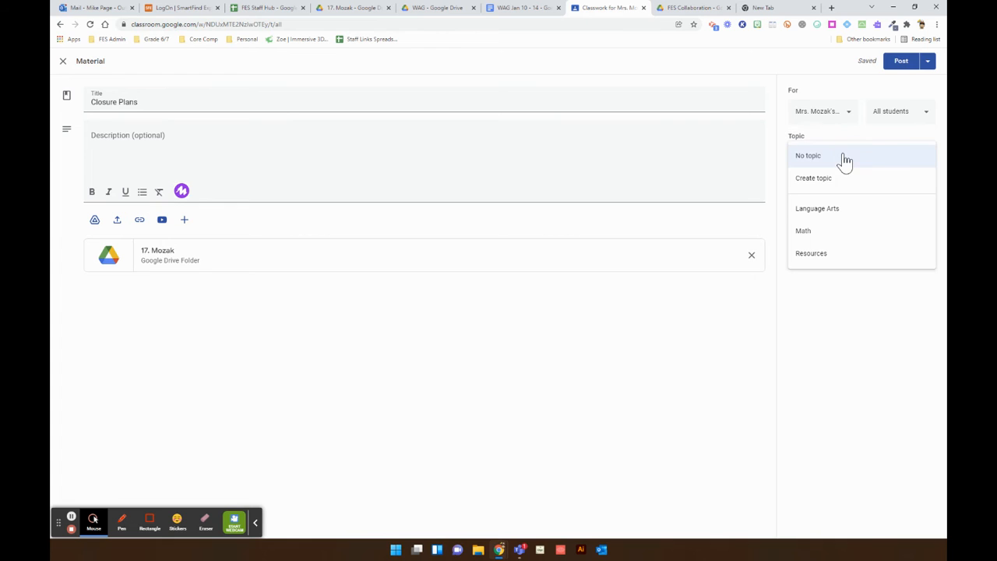
mouse_move(840, 184)
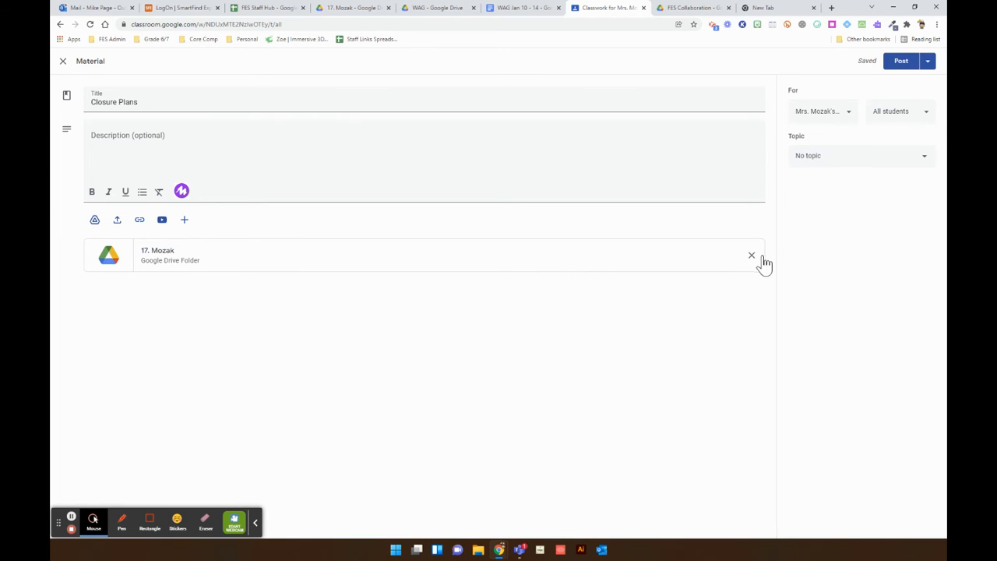
left_click(751, 255)
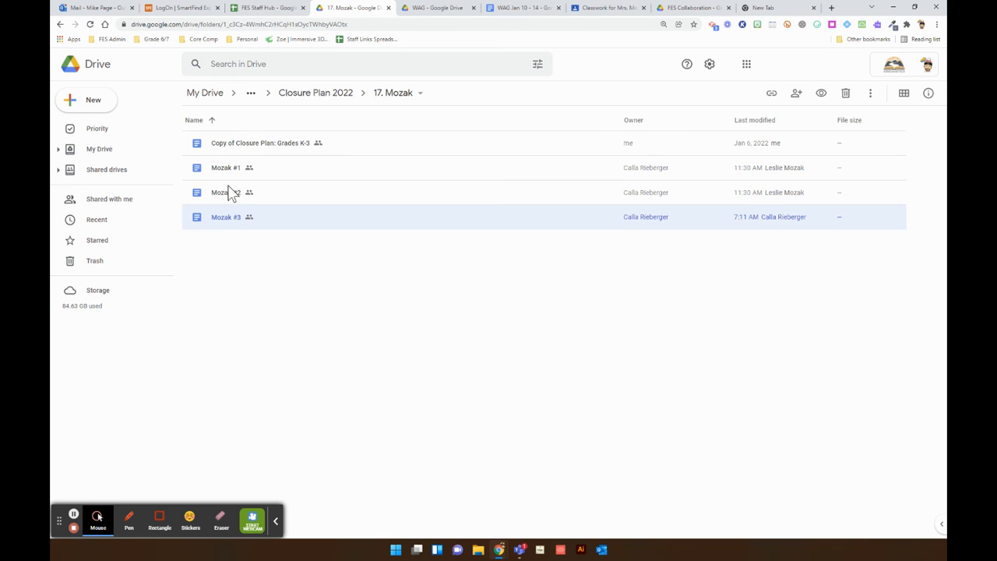
- Copy the shareable link of the Mozak #1 document from its right-click menu
right_click(226, 168)
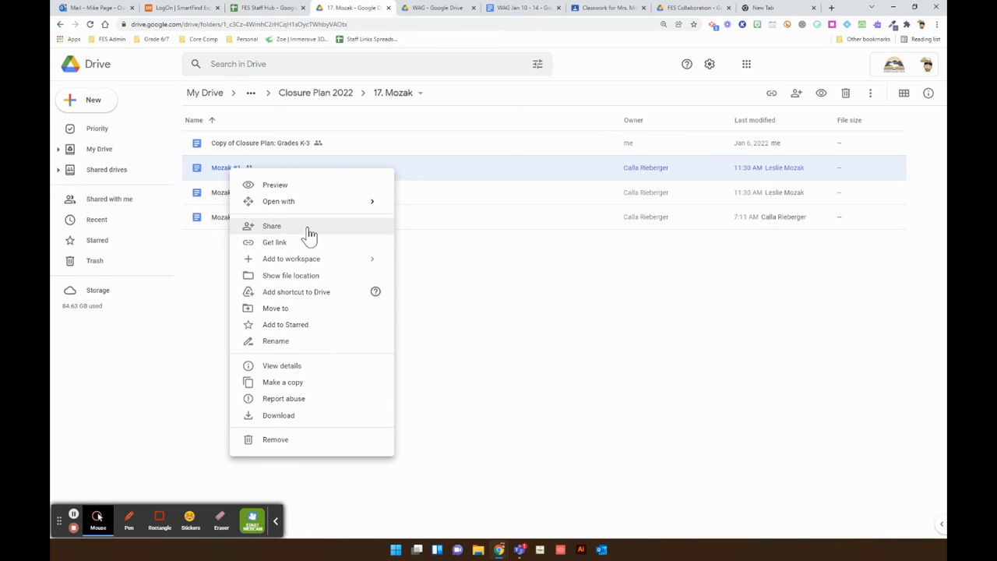
left_click(271, 224)
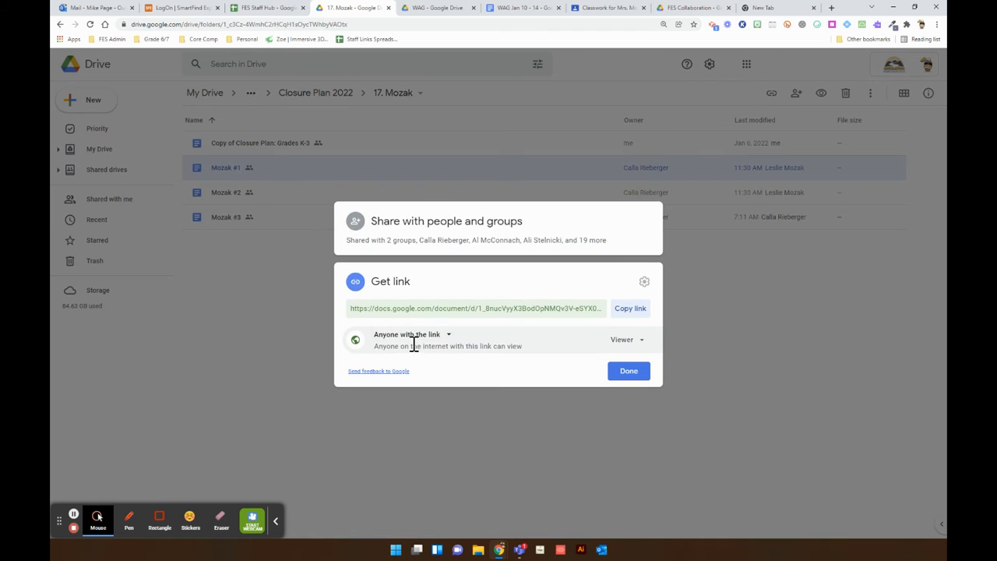
left_click(630, 308)
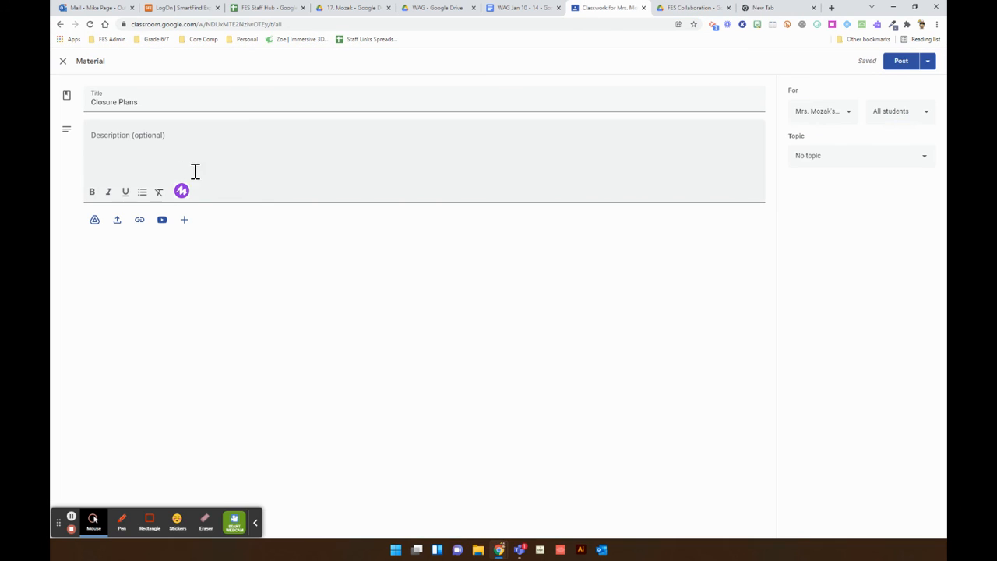
- Attach the Mozak #1 Doc link to Closure Plans and reveal the Post dropdown choices
left_click(141, 220)
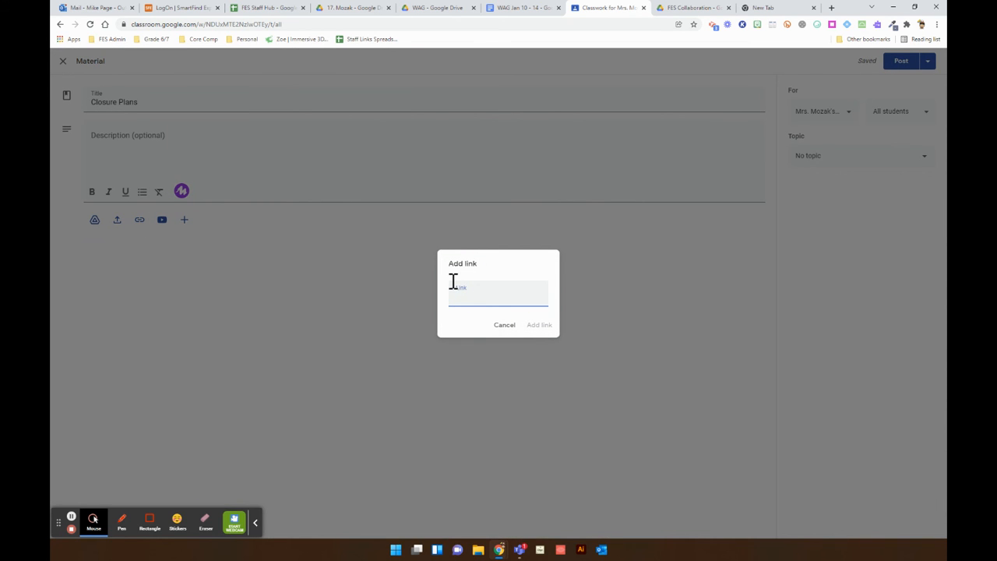
left_click(539, 326)
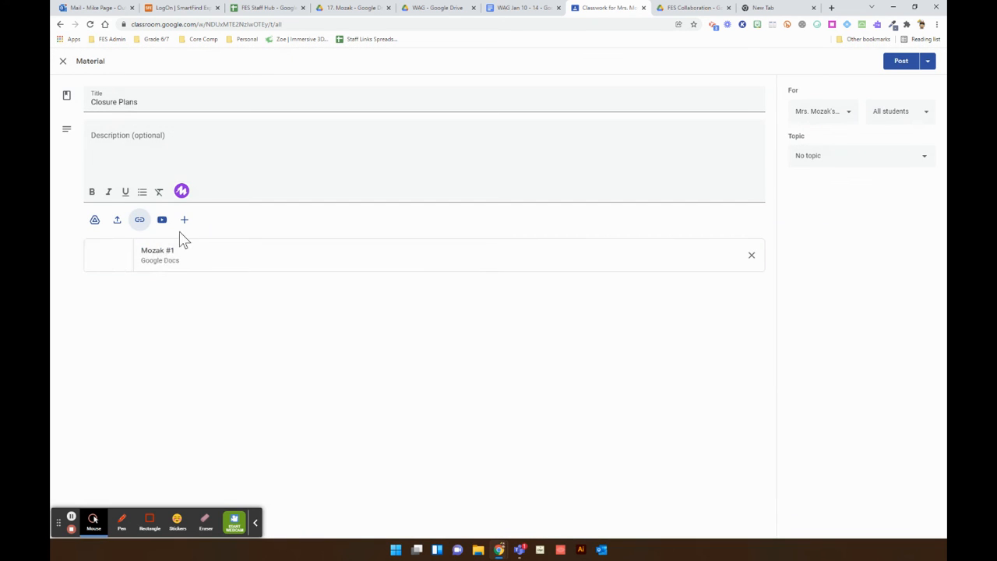
mouse_move(203, 304)
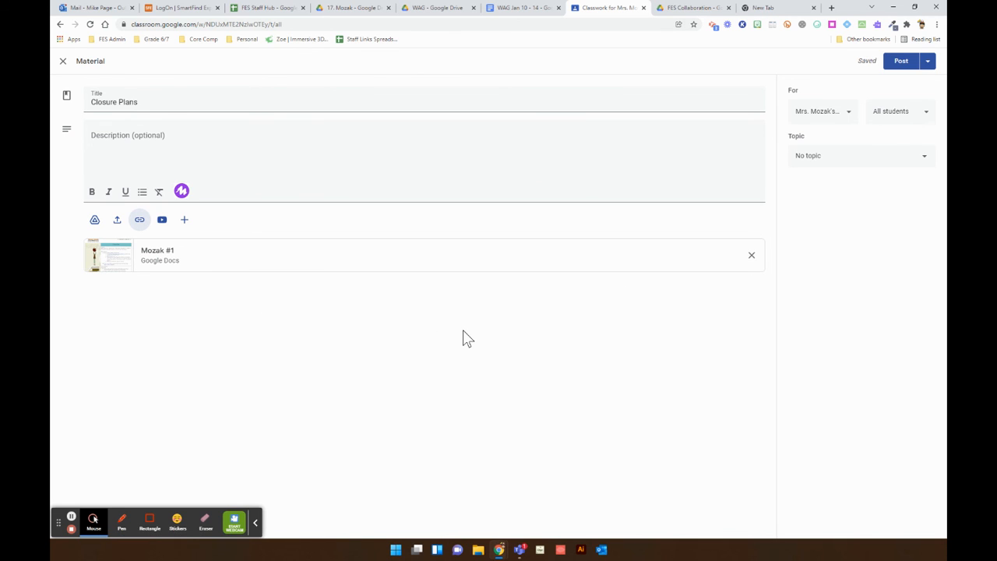
left_click(927, 61)
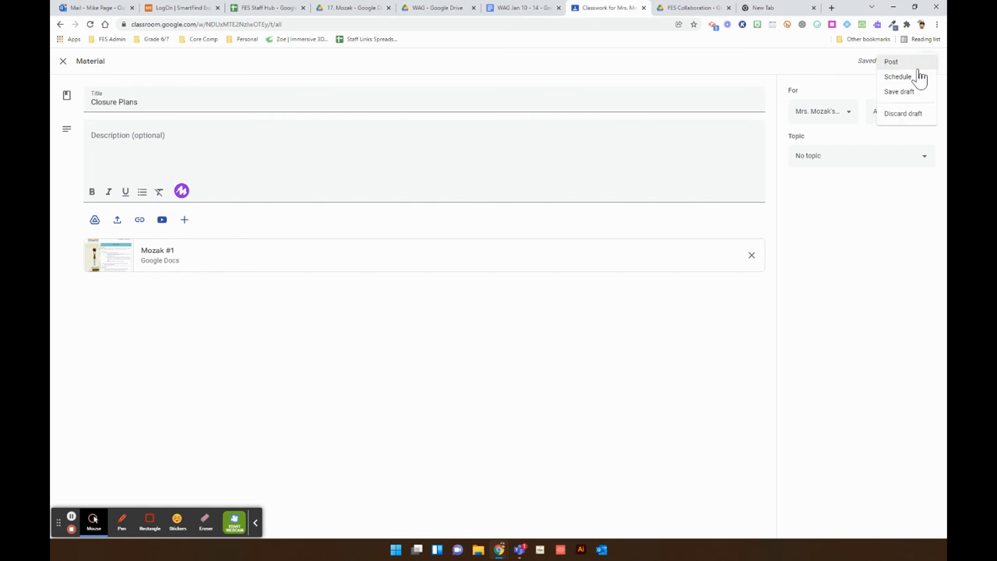